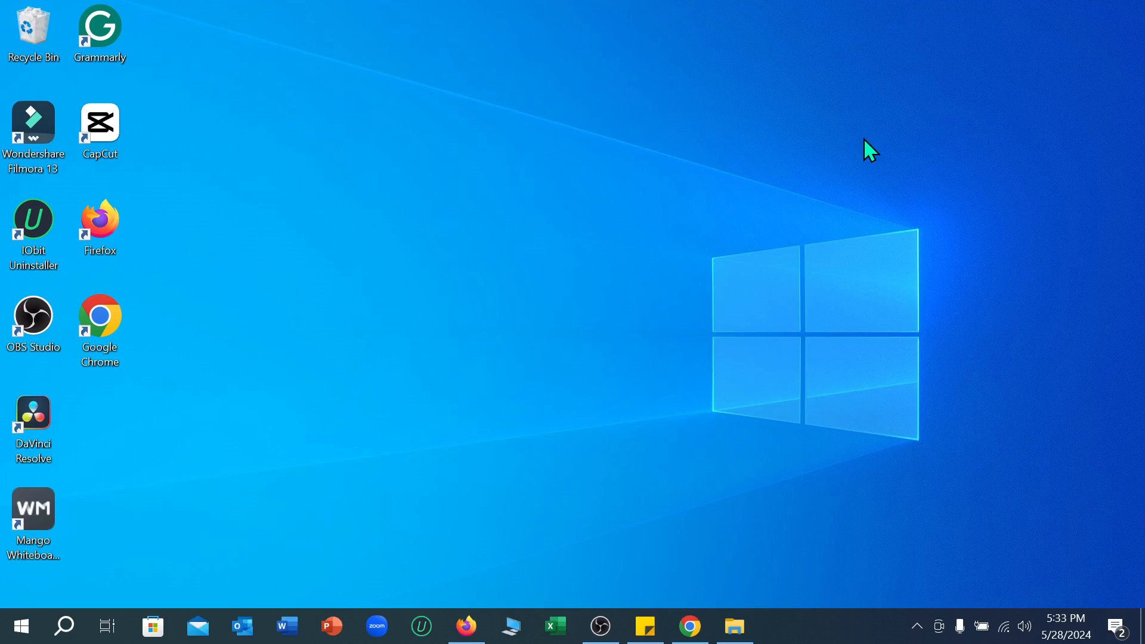
mouse_move(448, 365)
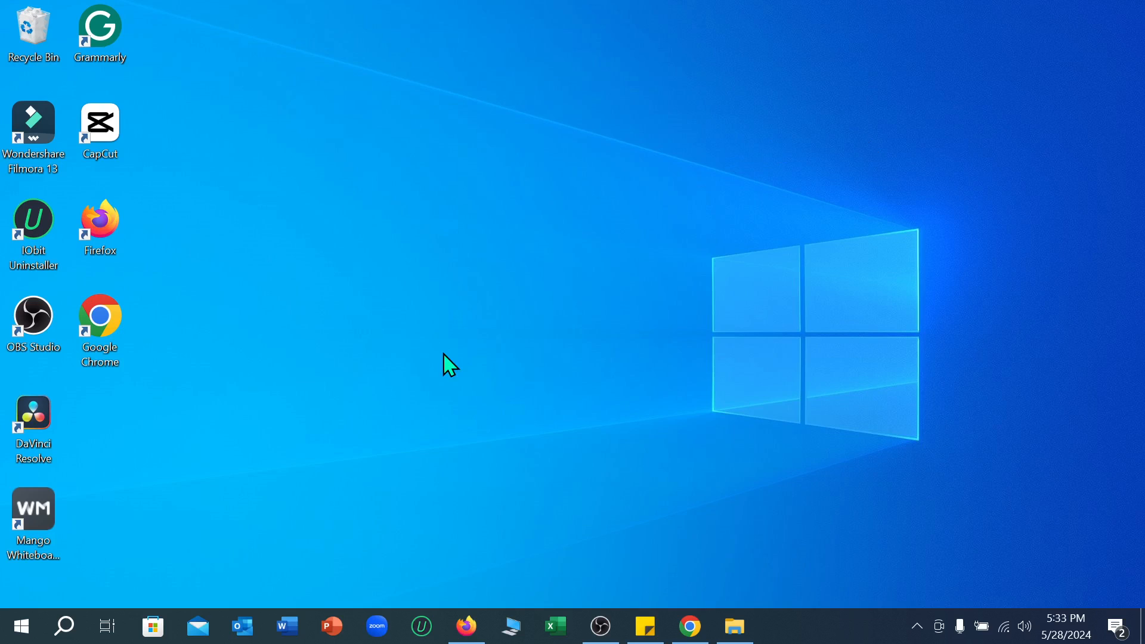
- Launch Firefox from the taskbar, which opens Facebook's home feed
left_click(465, 625)
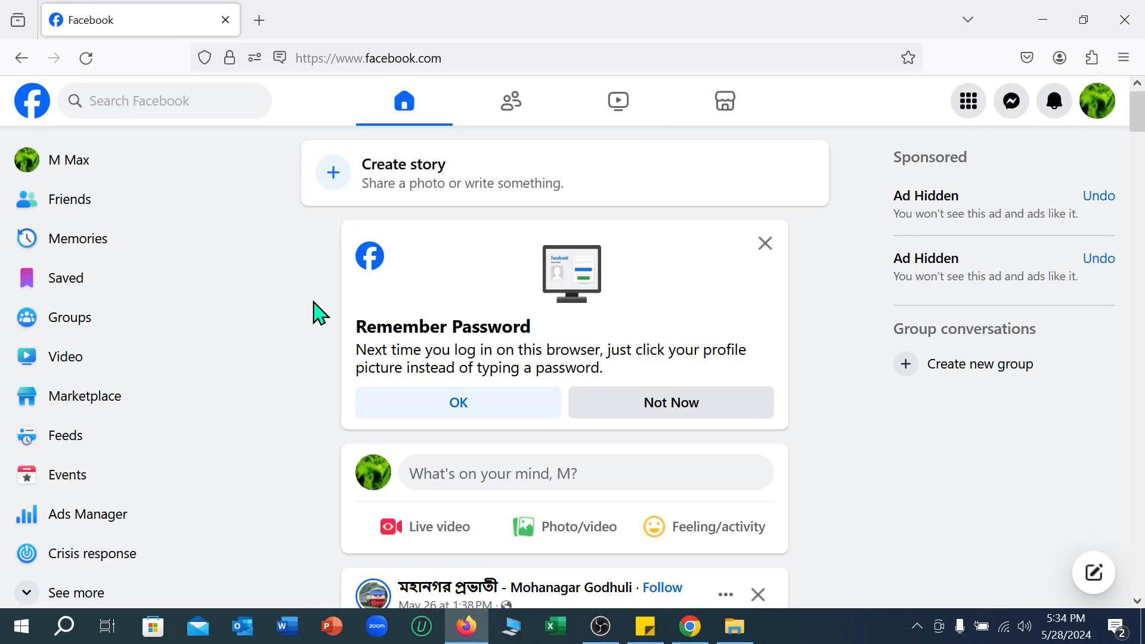
mouse_move(1096, 101)
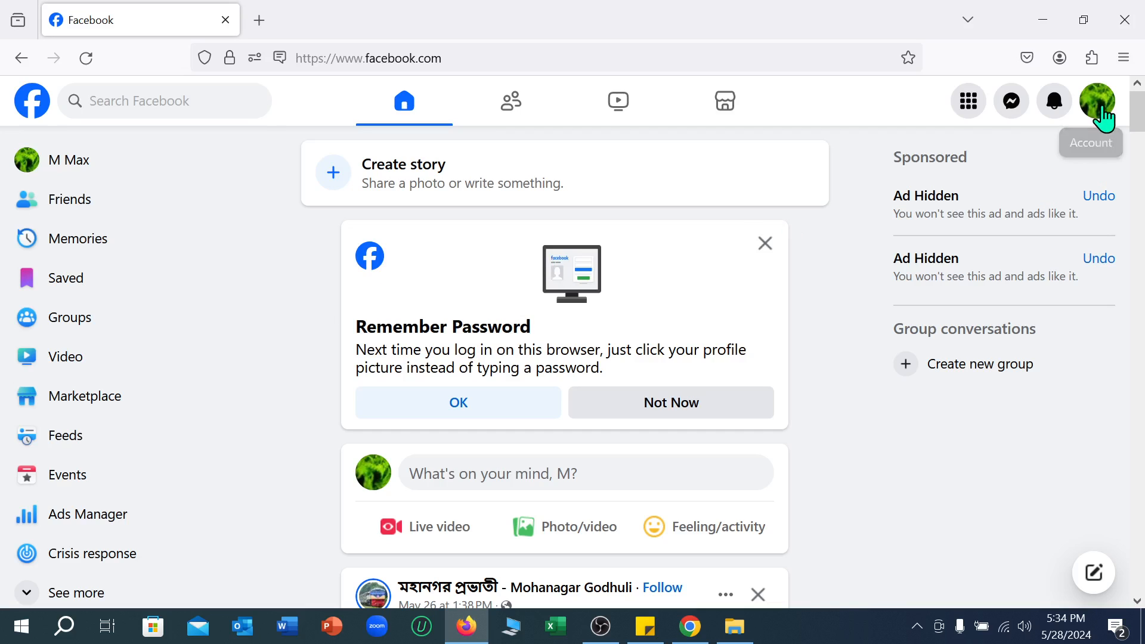
- Go from the profile menu through Settings & privacy > Settings to Accounts Center
left_click(1097, 101)
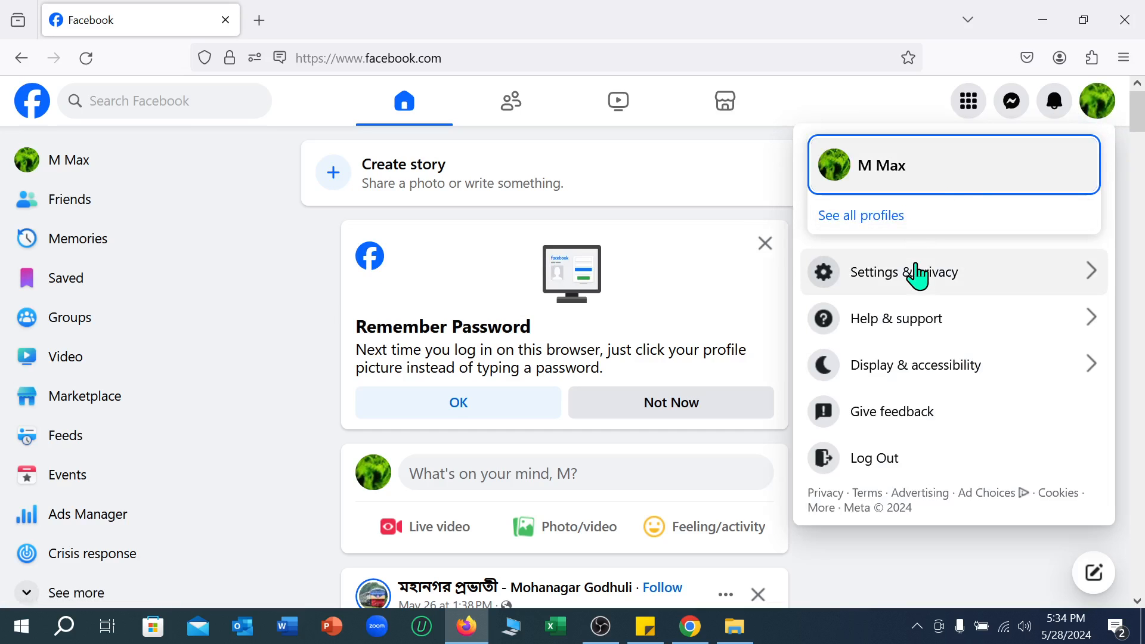
left_click(903, 272)
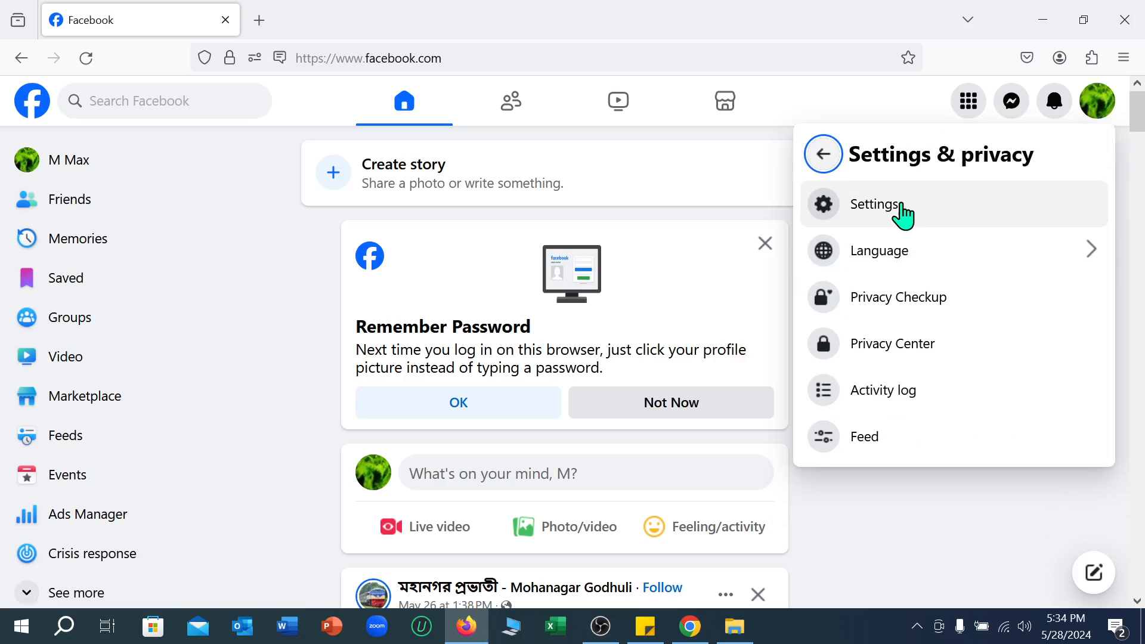
left_click(876, 204)
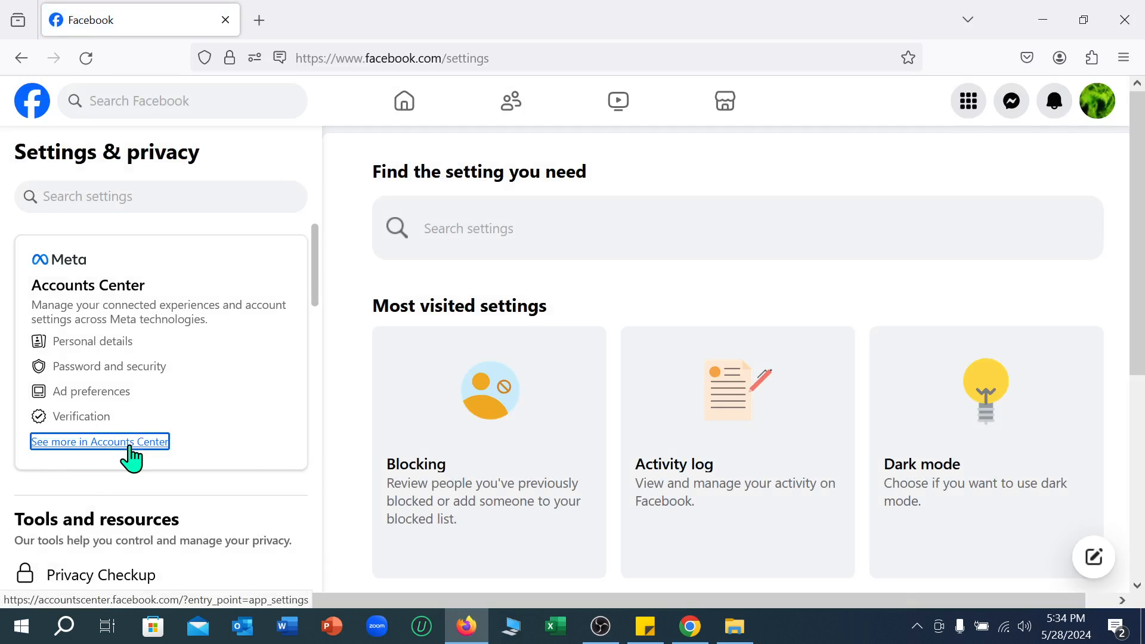
left_click(100, 441)
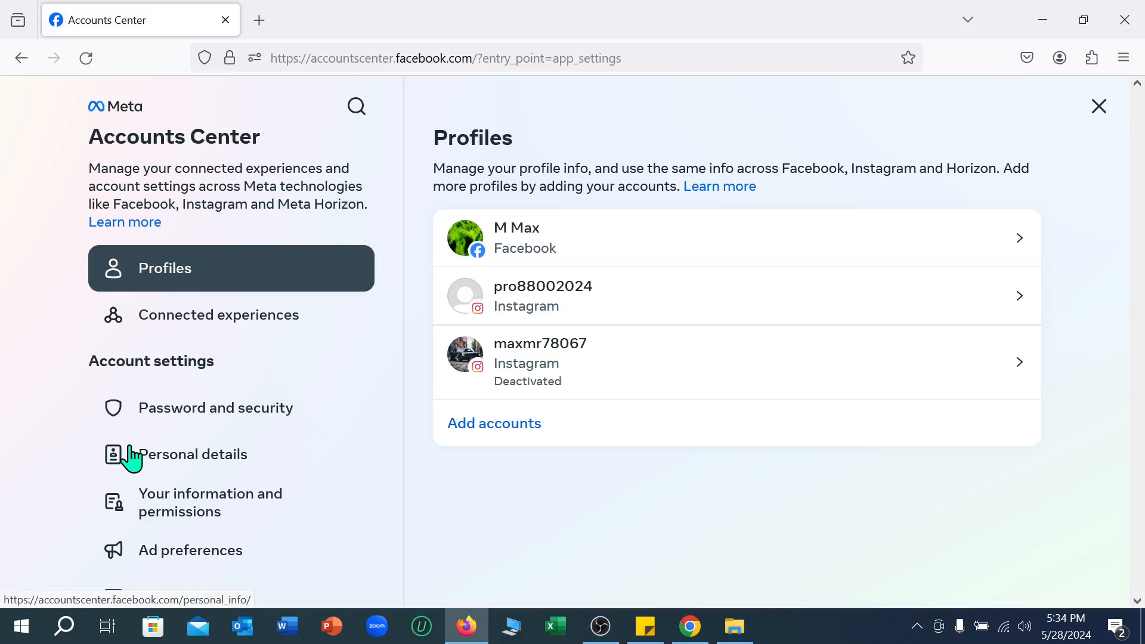
mouse_move(215, 408)
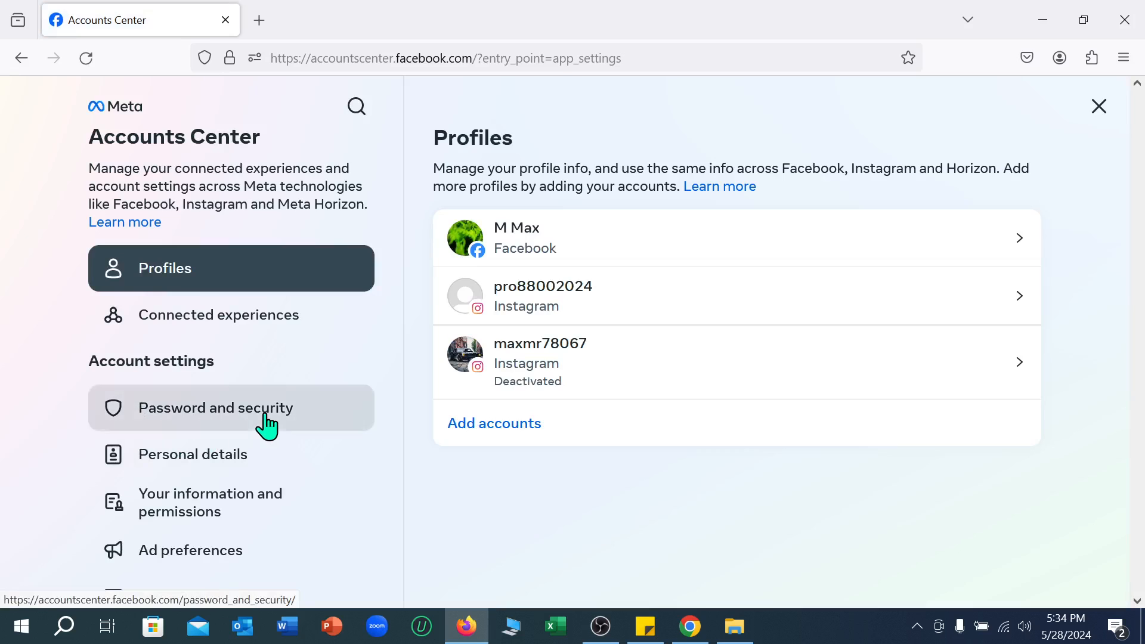
- Open Password and security in Accounts Center and scroll to Security checks
left_click(214, 407)
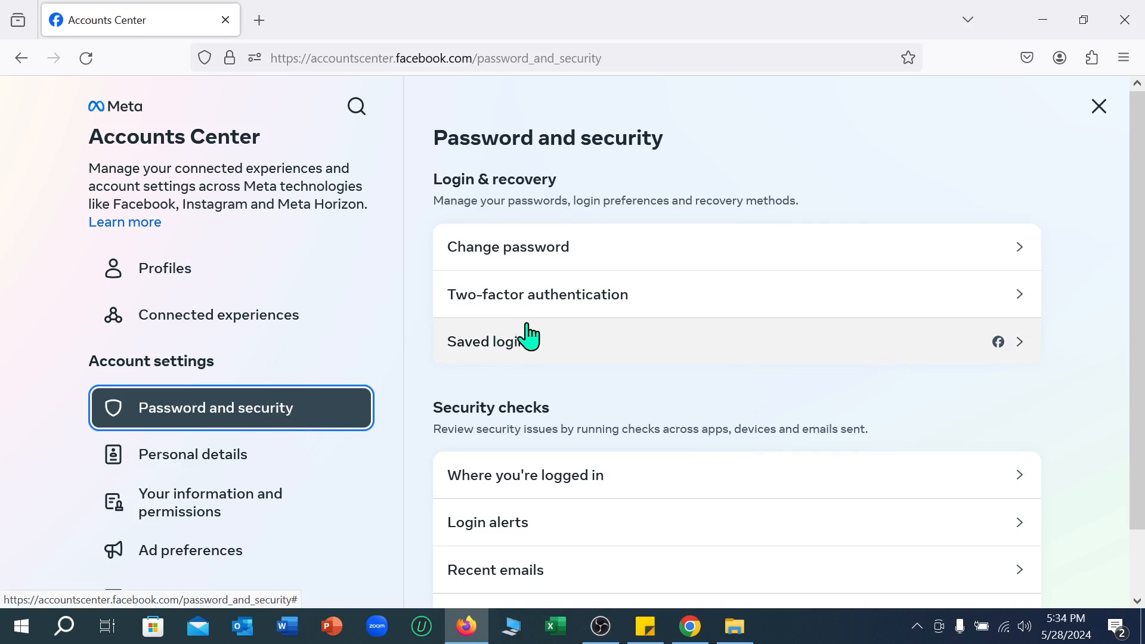
scroll("down", 3)
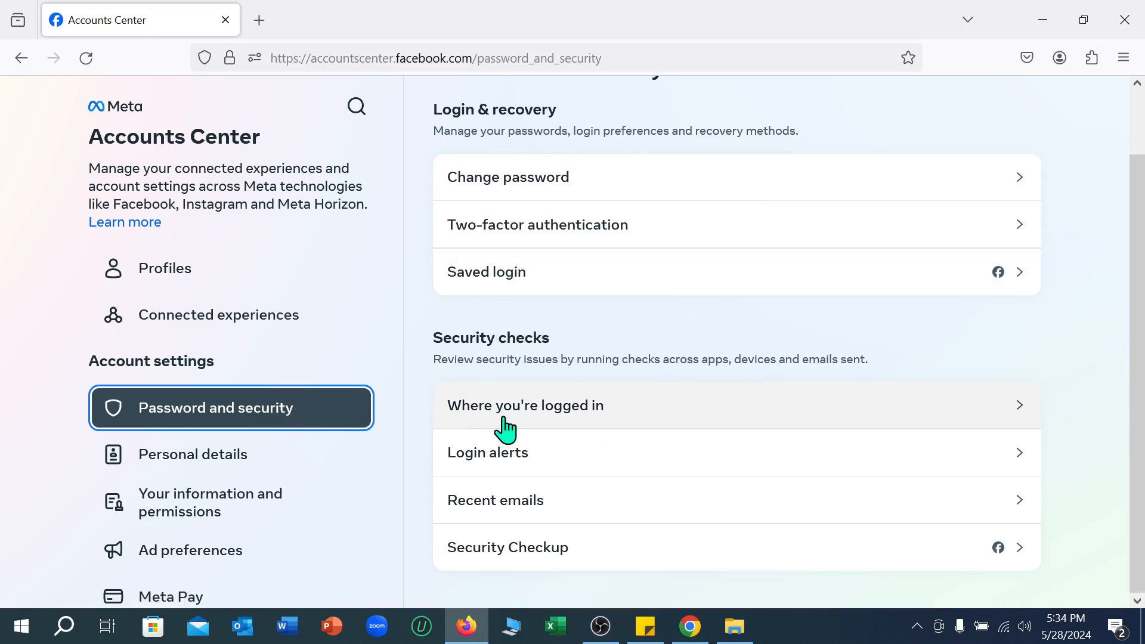
mouse_move(600, 423)
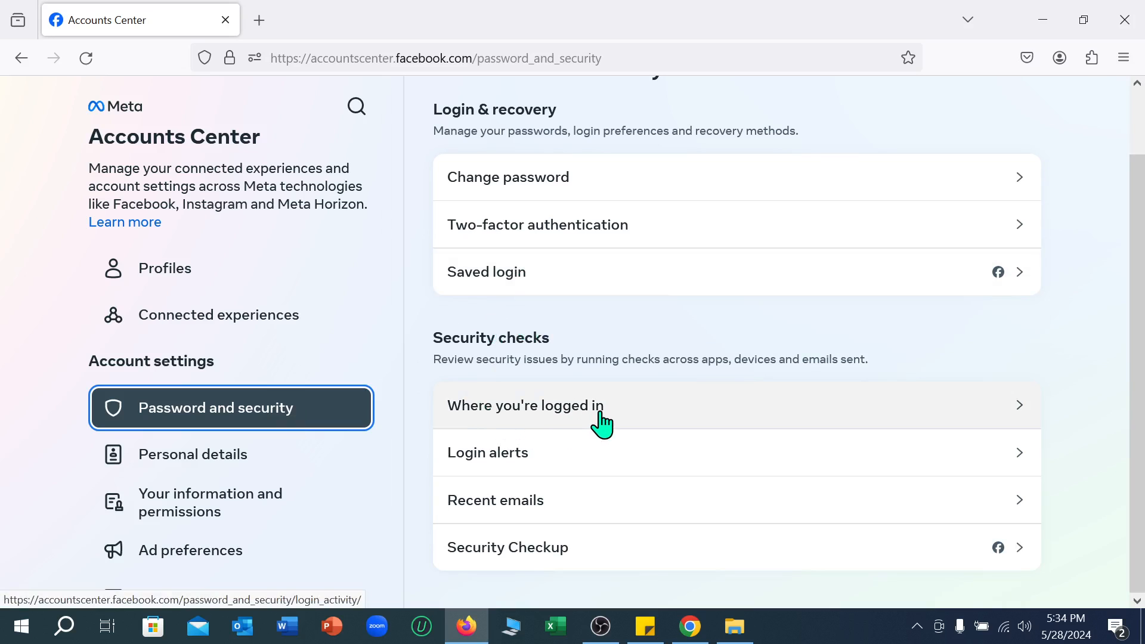
- Open 'Where you're logged in' and scroll the account's device login list
left_click(525, 406)
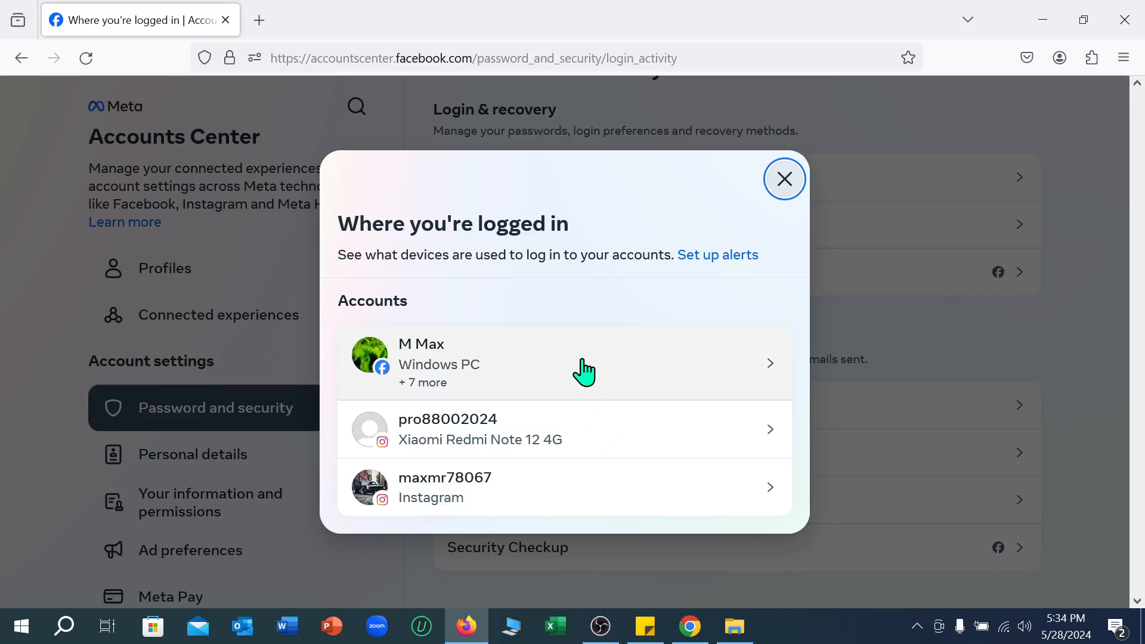
mouse_move(566, 443)
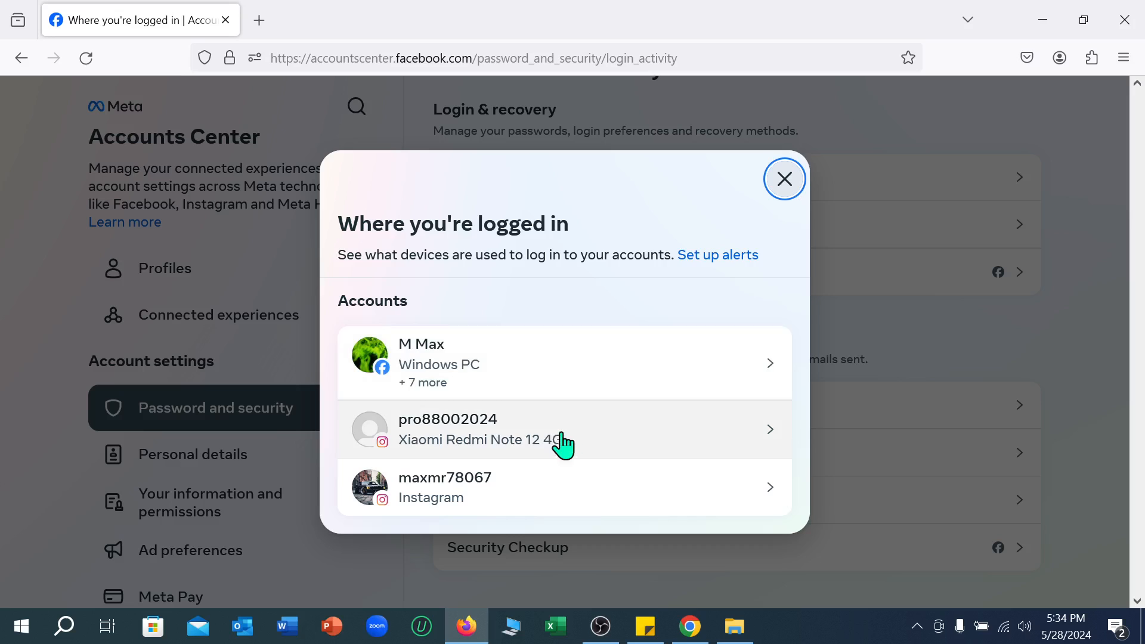
mouse_move(639, 368)
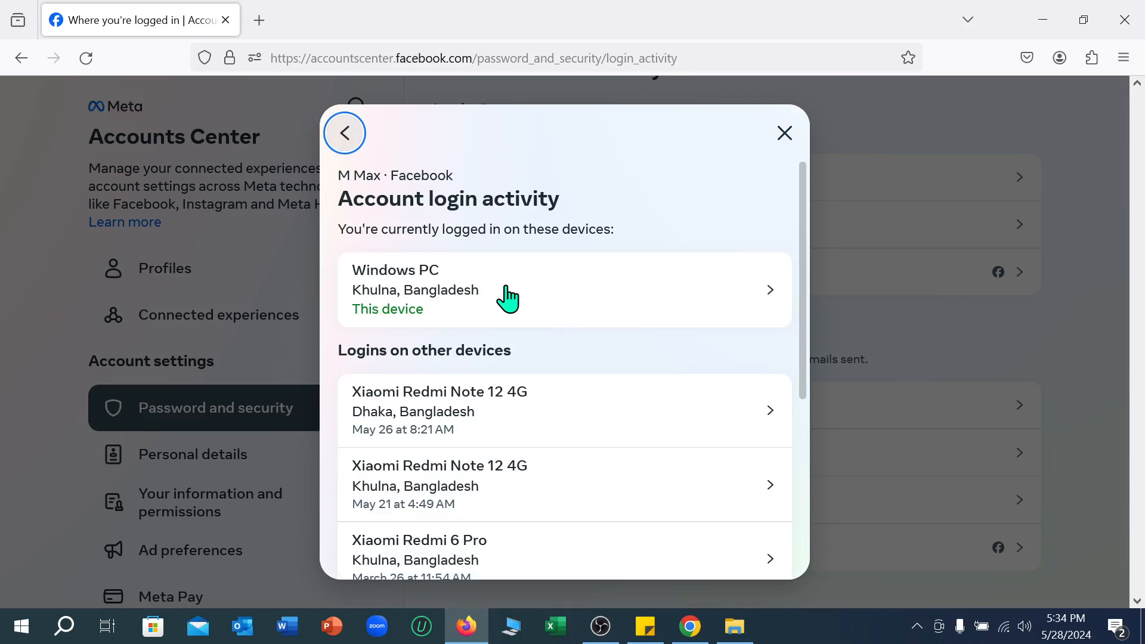
scroll("down", 3)
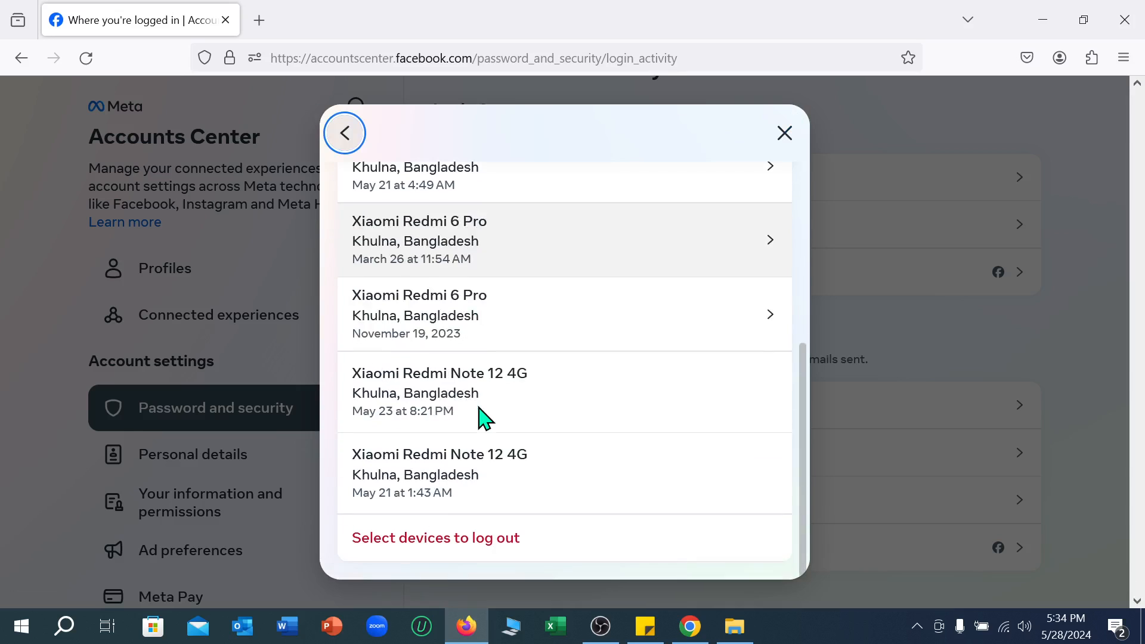